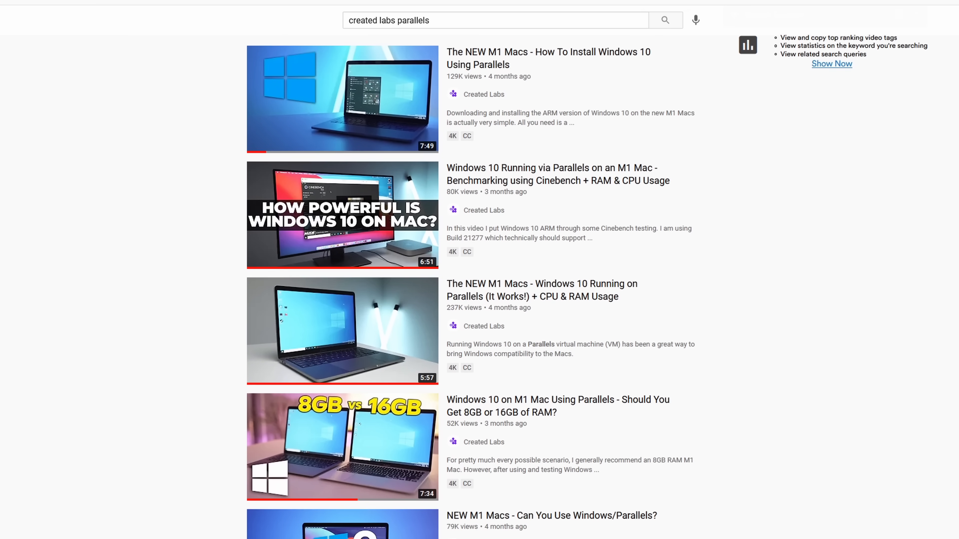
- Bring up the Parallels menu-bar menu listing the Windows 10 virtual machine's actions
scroll("down", 3)
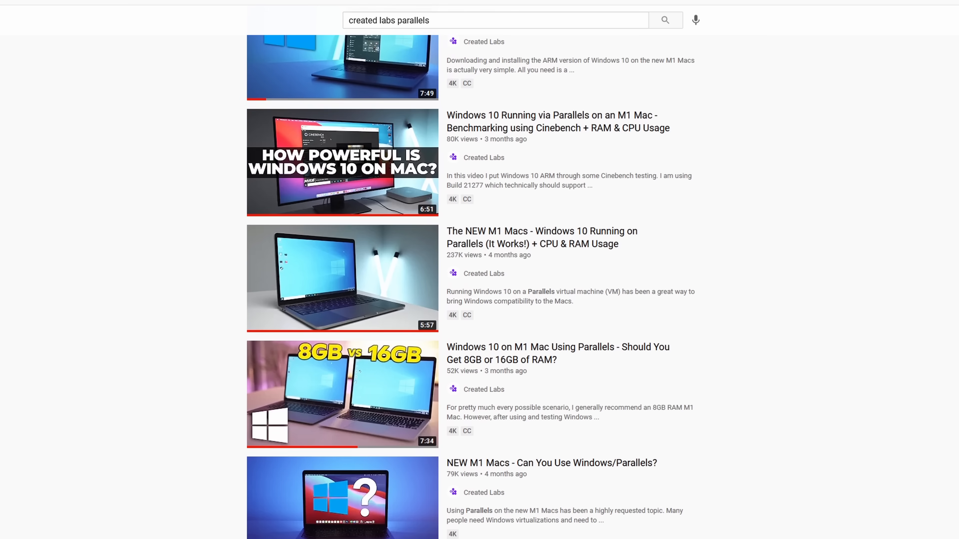
scroll("down", 3)
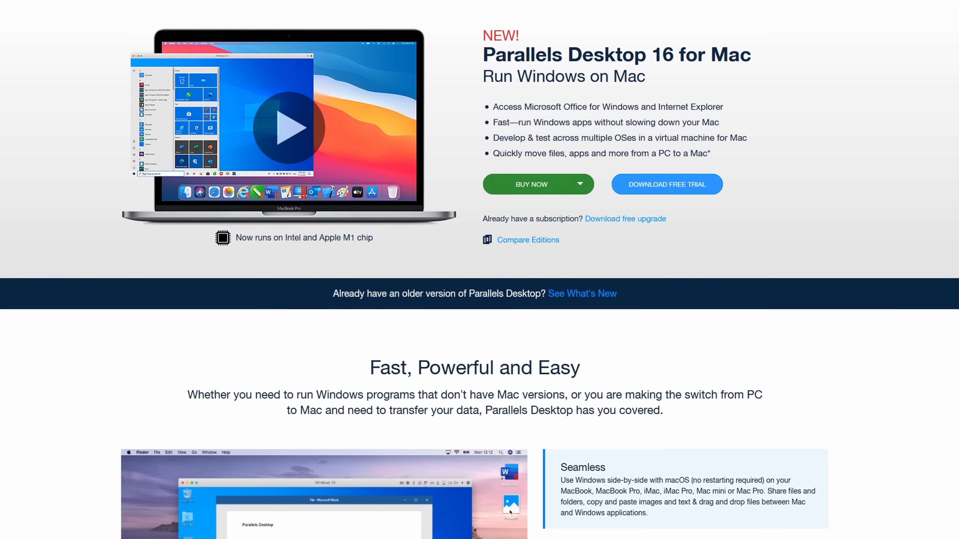
scroll("down", 3)
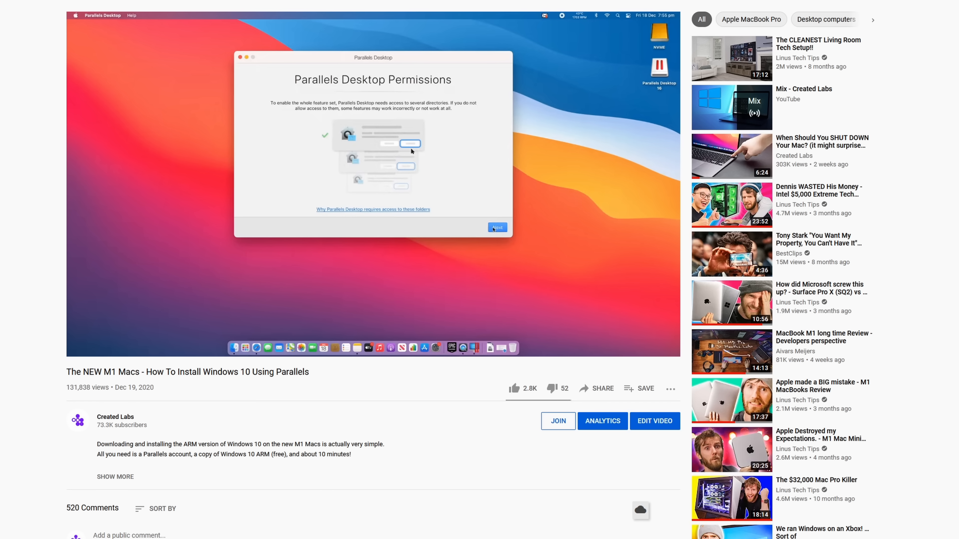
left_click(497, 226)
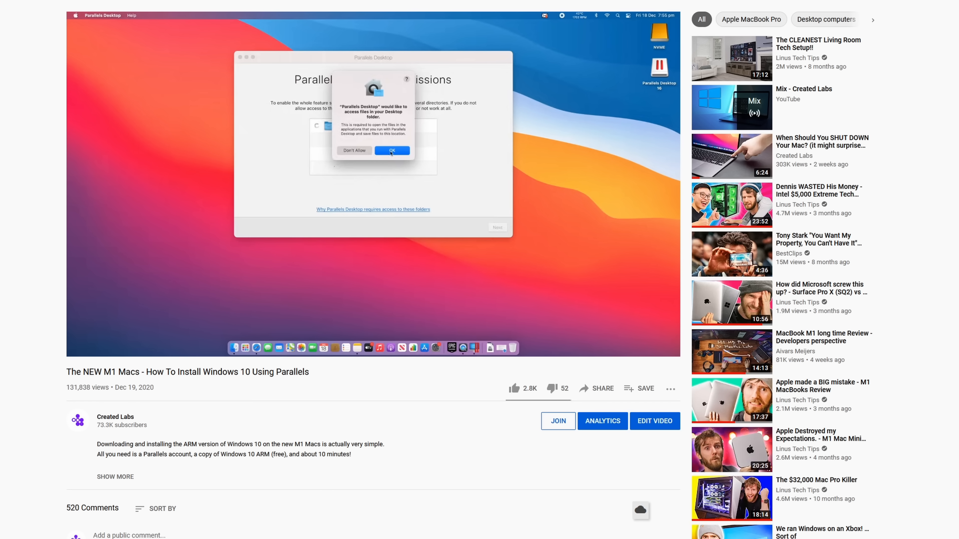
left_click(392, 151)
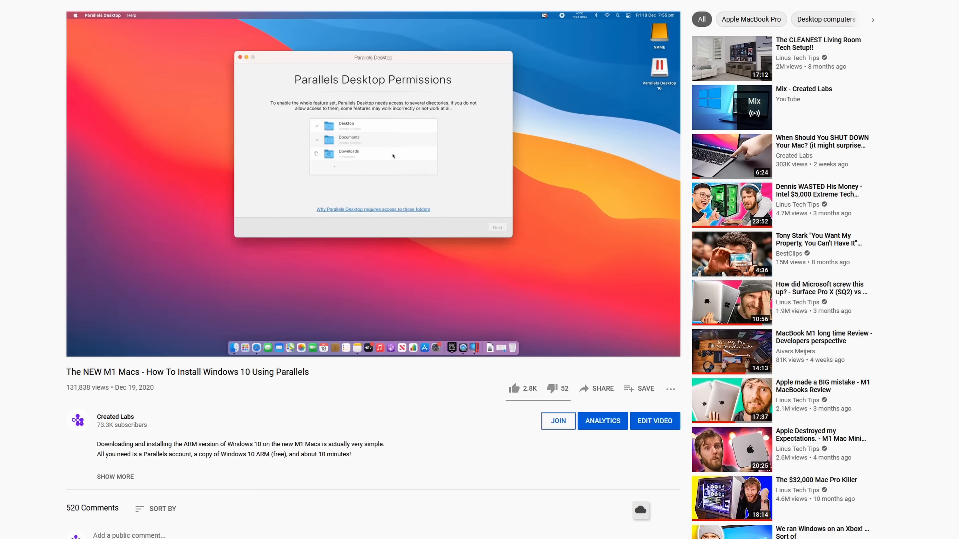
left_click(316, 154)
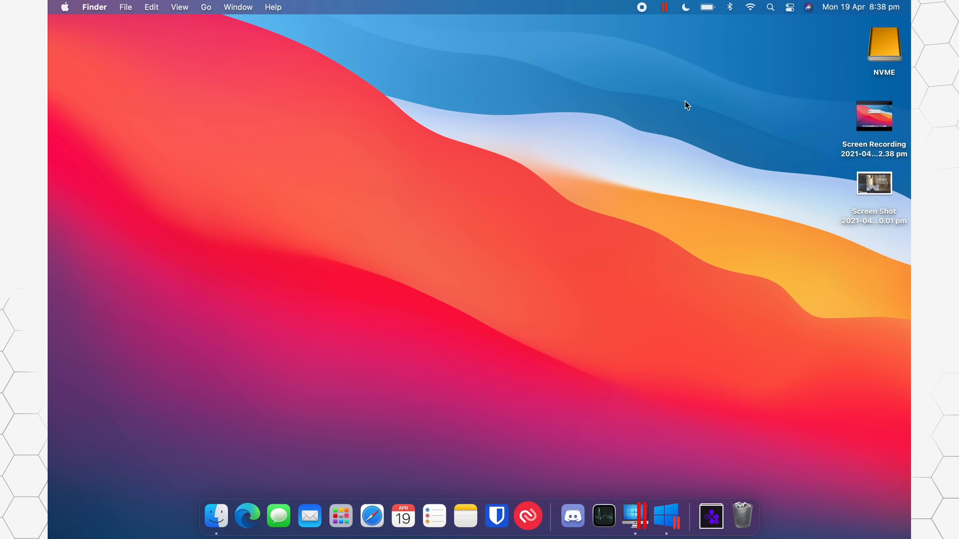
mouse_move(618, 155)
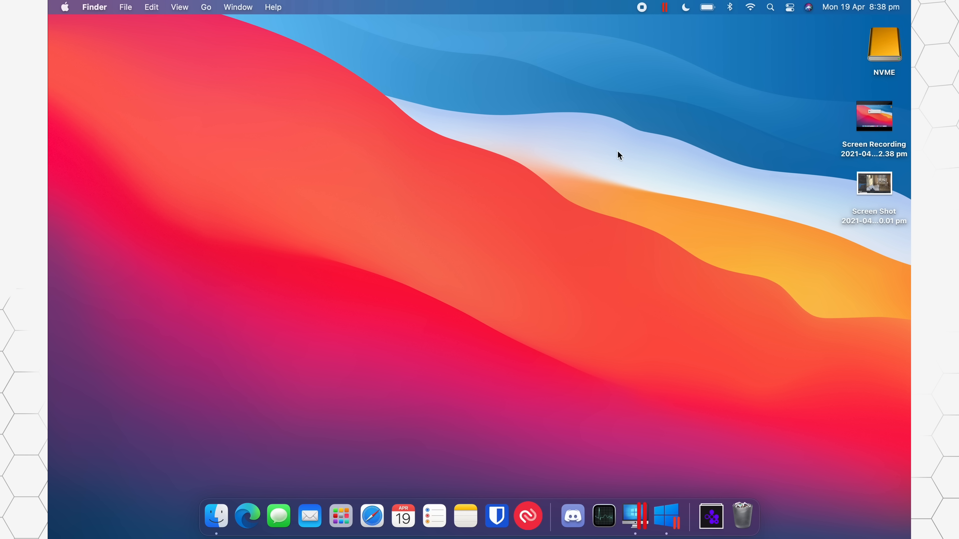
mouse_move(668, 94)
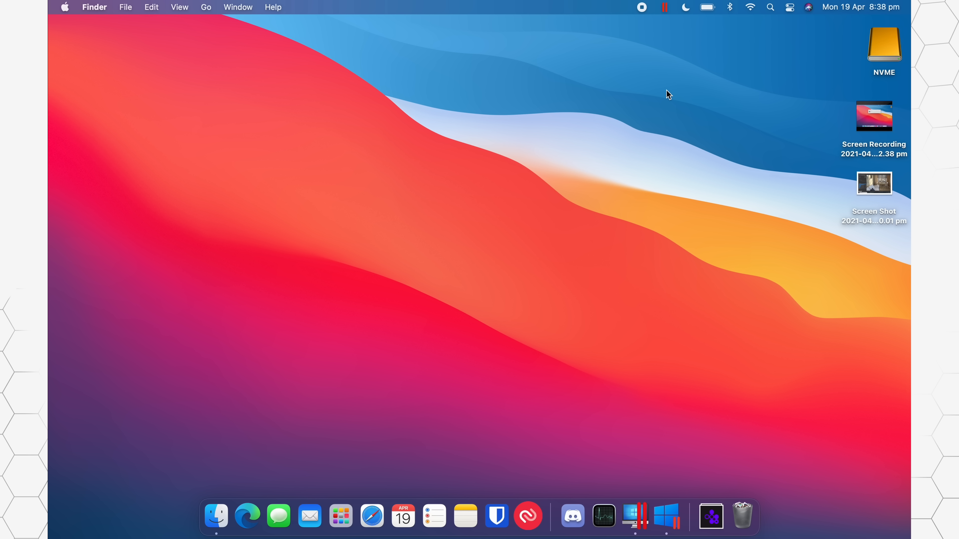
mouse_move(668, 16)
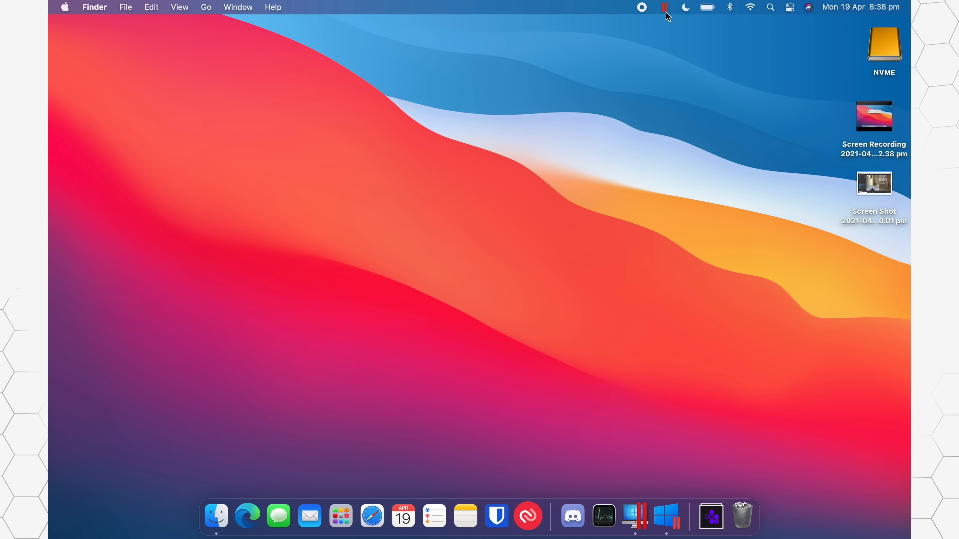
left_click(664, 6)
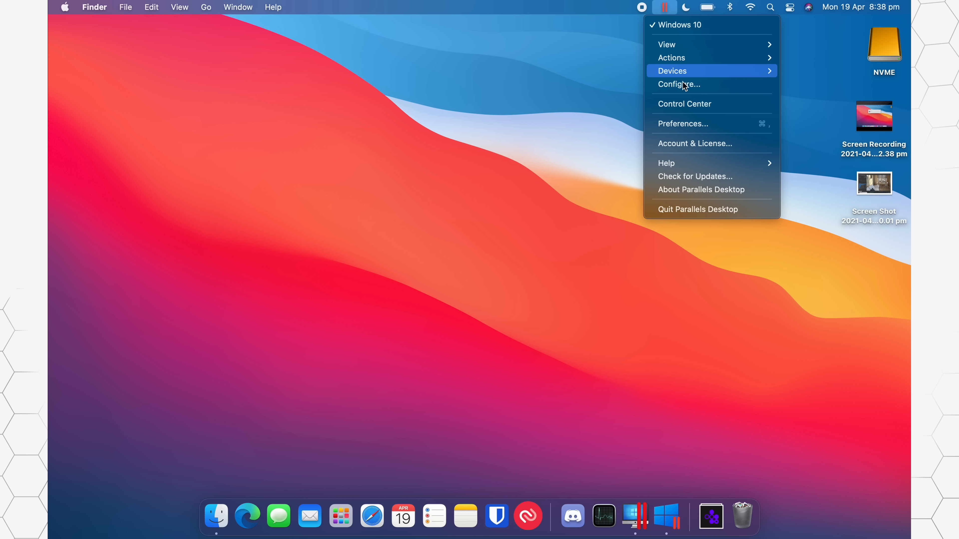
mouse_move(691, 177)
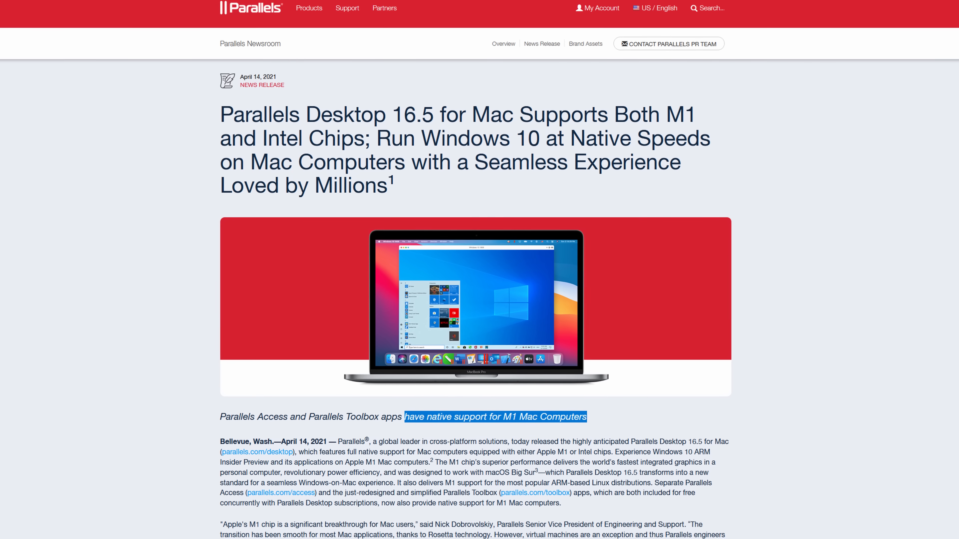
scroll("down", 3)
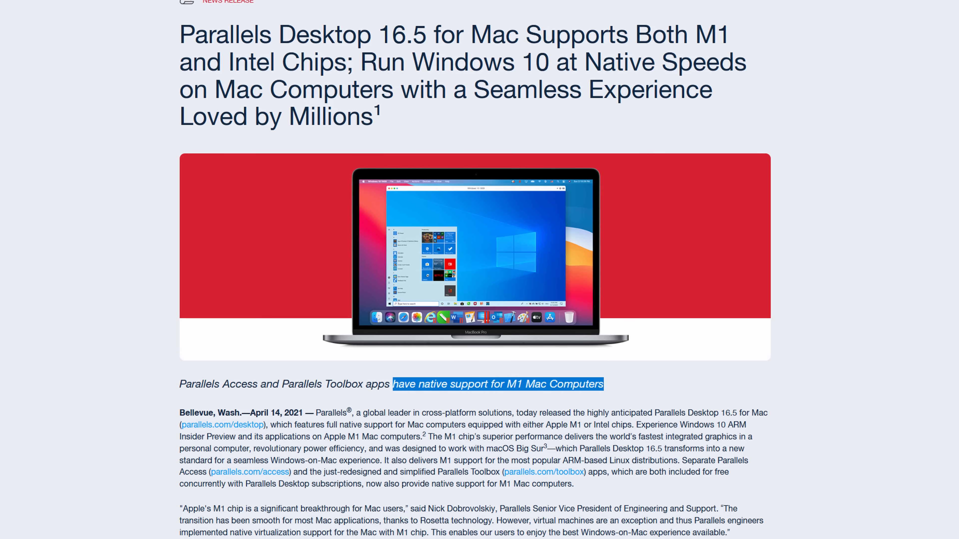
scroll("down", 3)
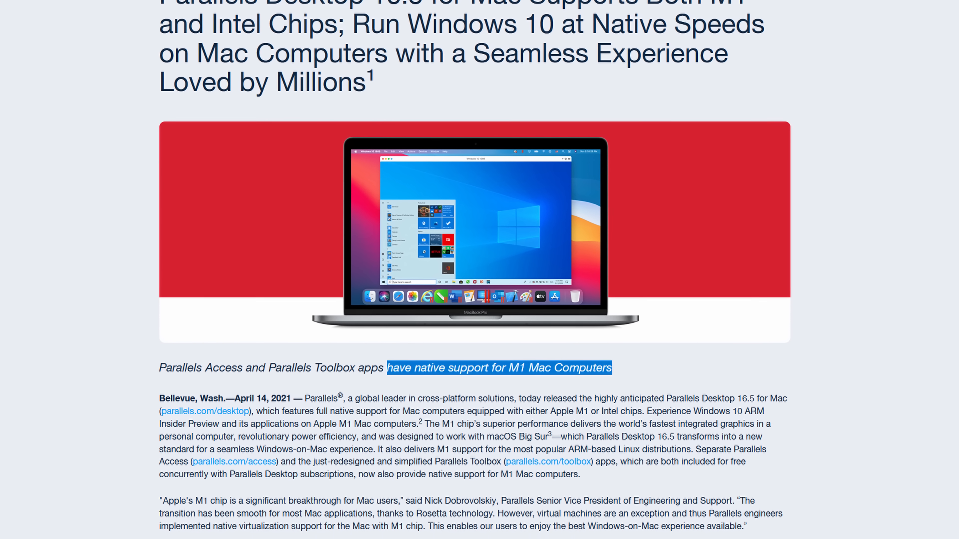
scroll("down", 3)
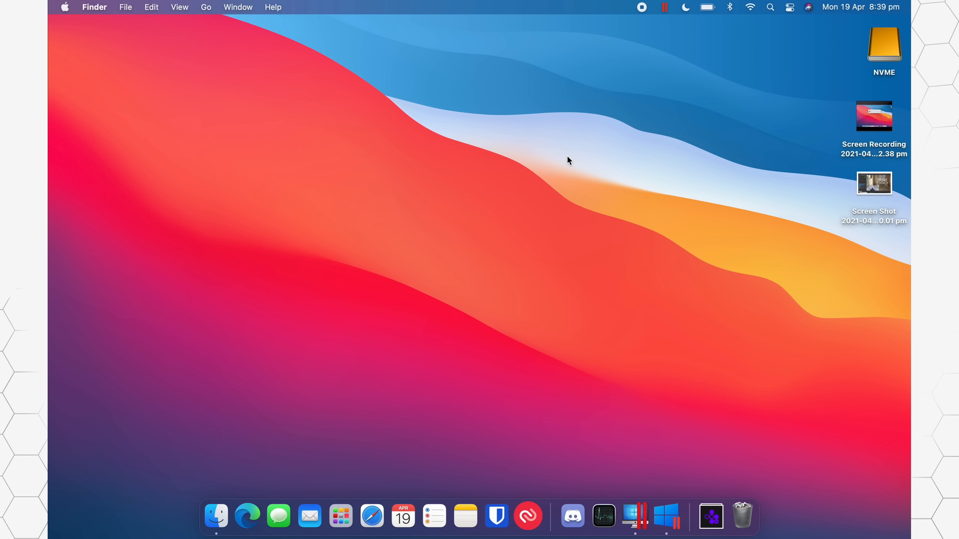
mouse_move(492, 104)
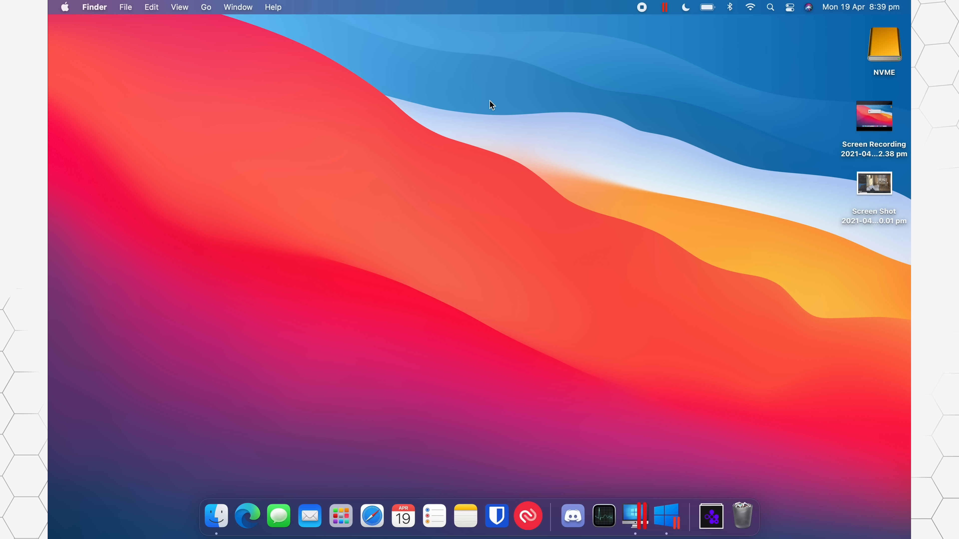
mouse_move(464, 120)
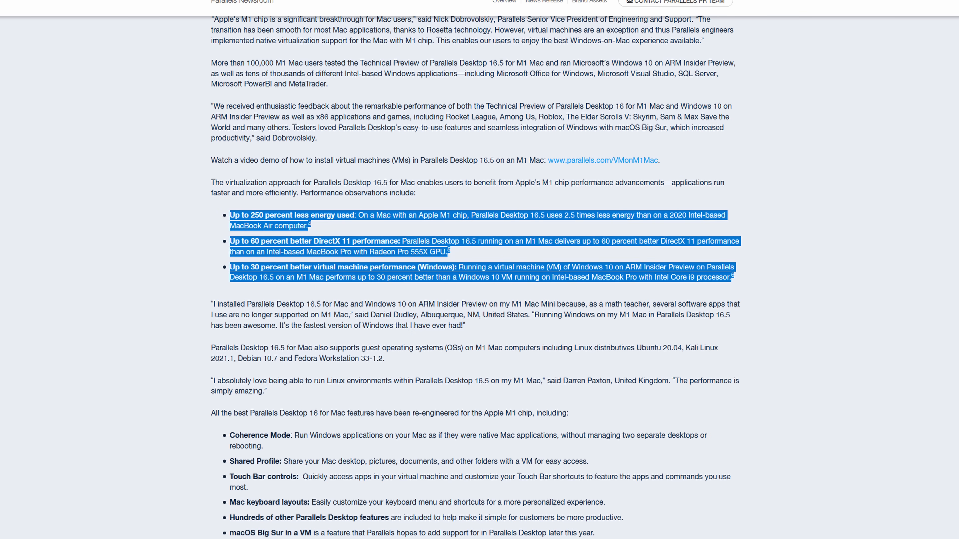
scroll("down", 3)
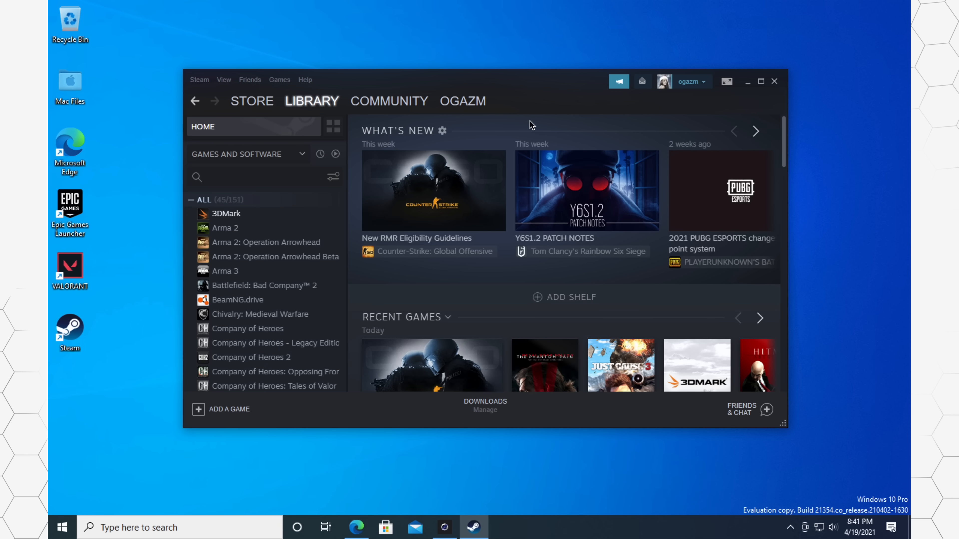
- Show the Windows 10 VM's hardware configuration with 4 processors and 4096 MB memory
left_click(664, 6)
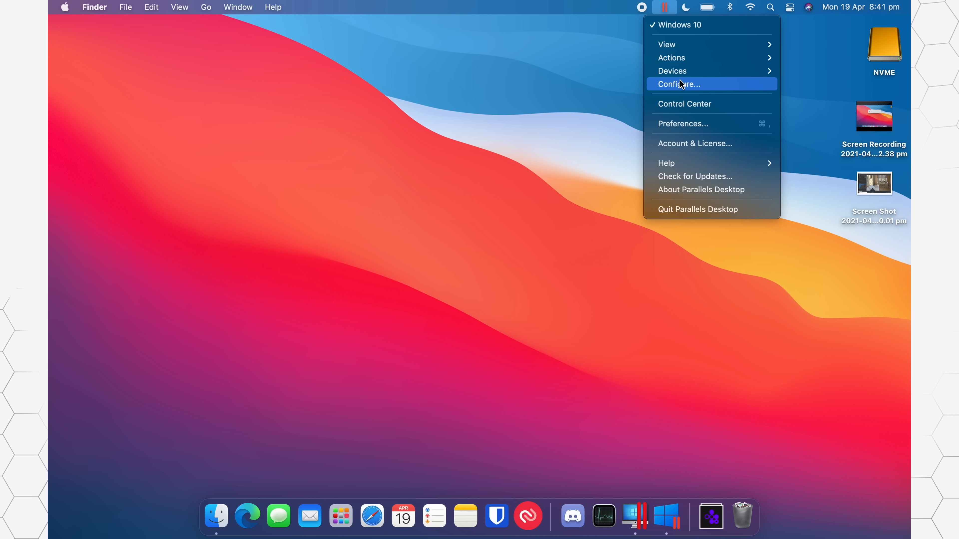
left_click(679, 84)
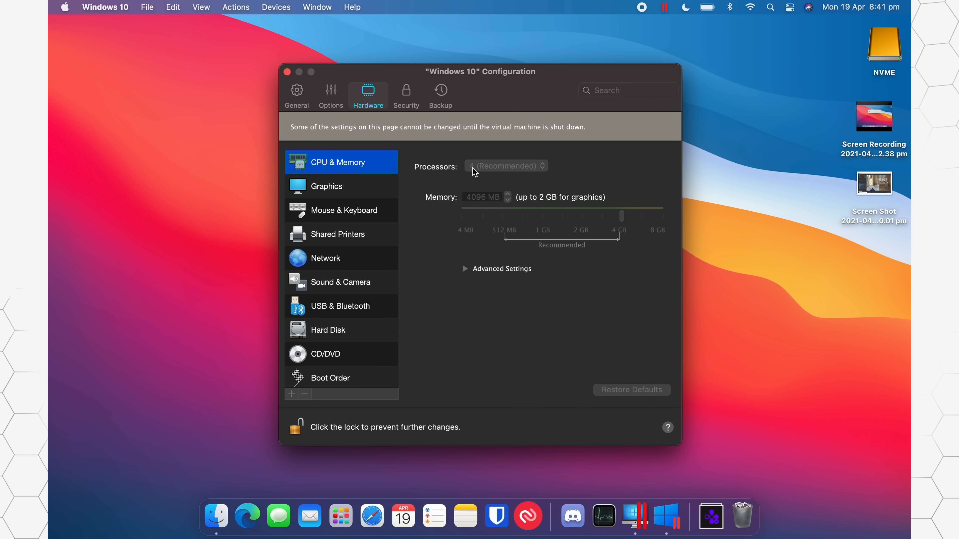
mouse_move(487, 172)
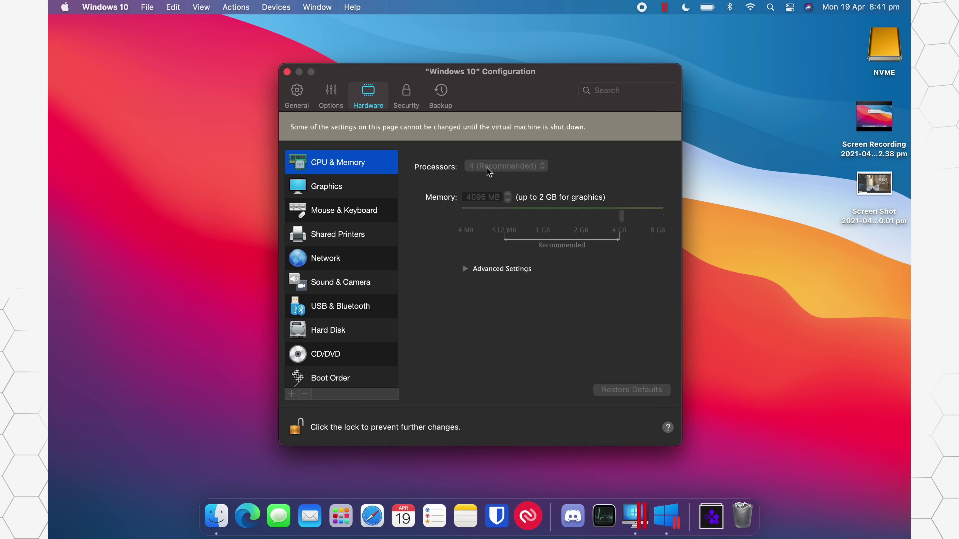
mouse_move(510, 211)
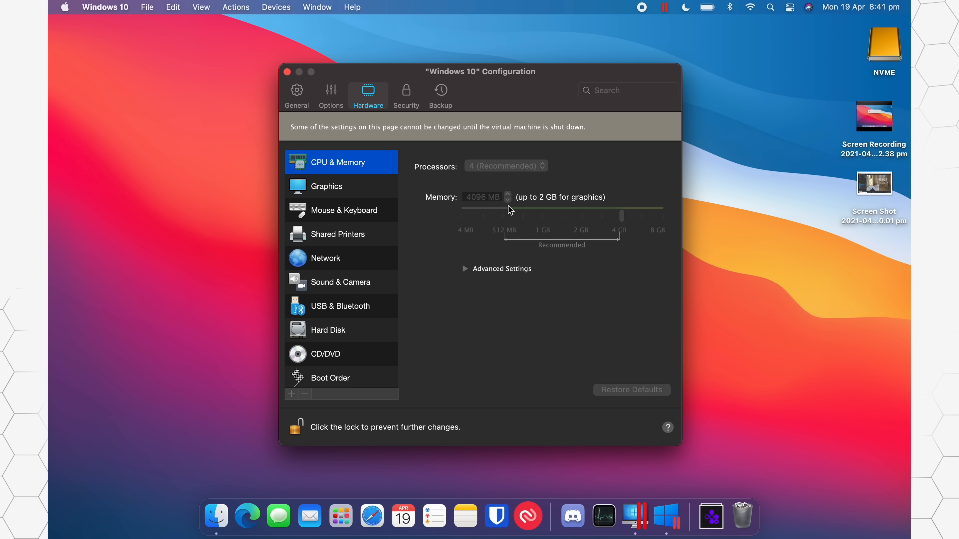
mouse_move(529, 248)
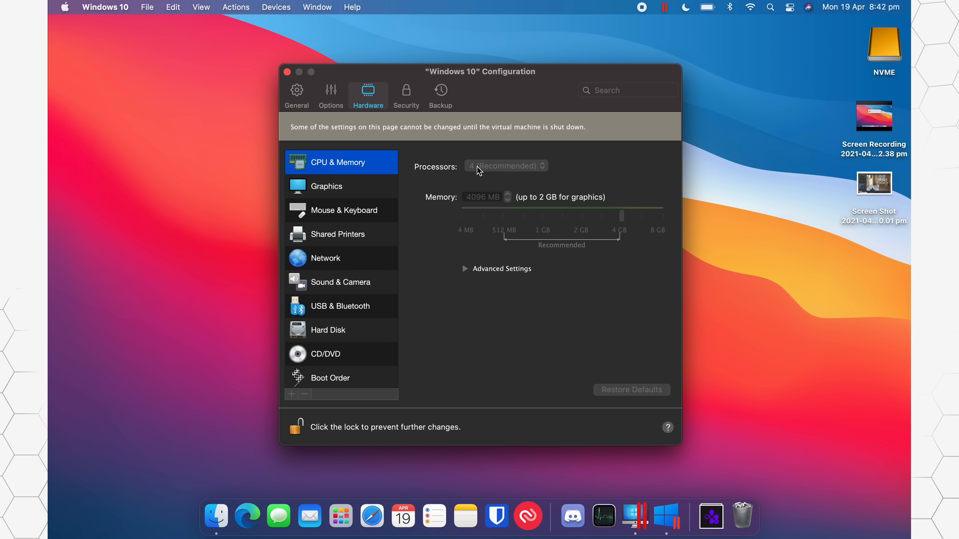
mouse_move(486, 205)
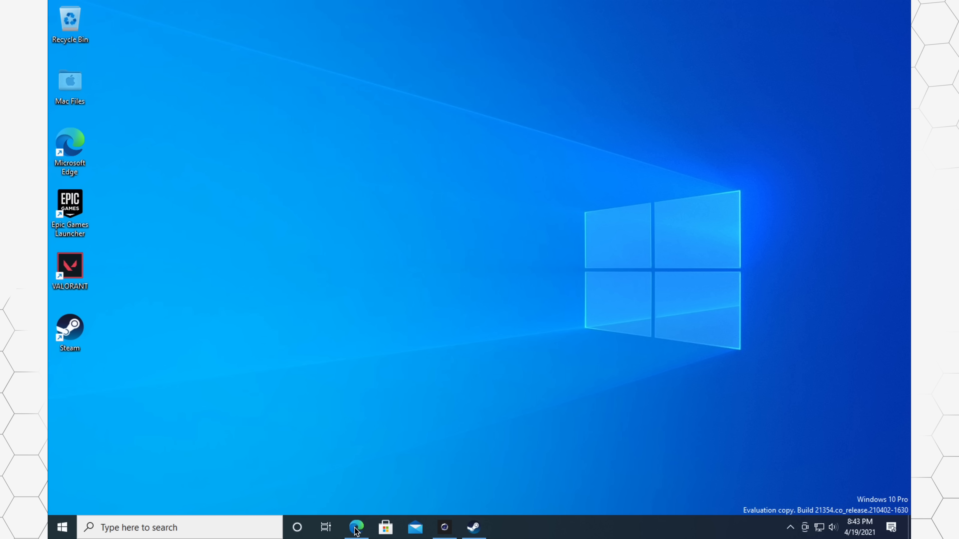
left_click(356, 528)
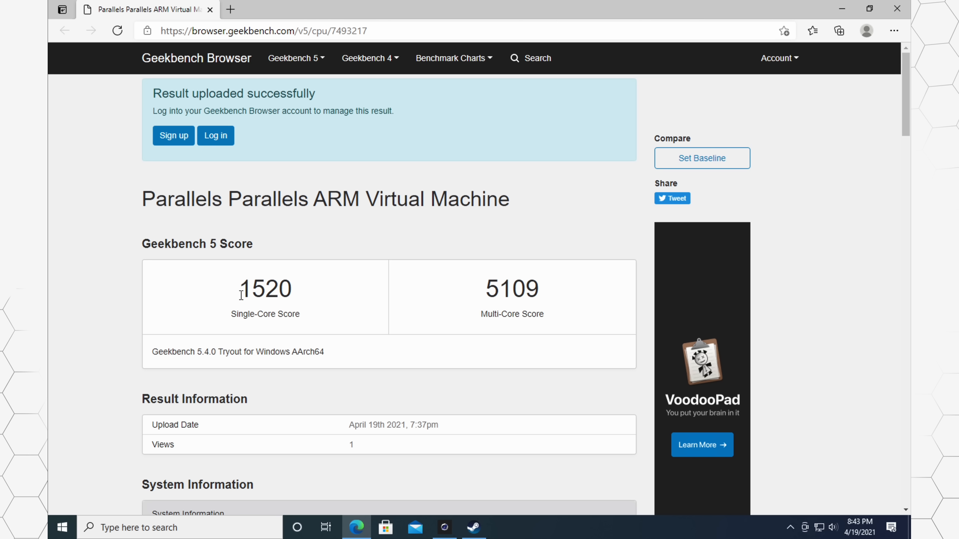
mouse_move(334, 284)
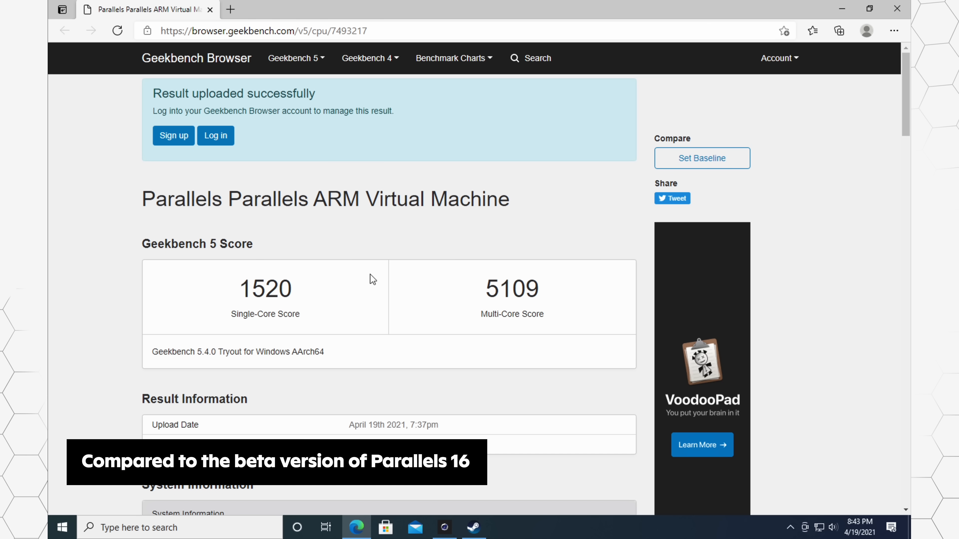
mouse_move(295, 286)
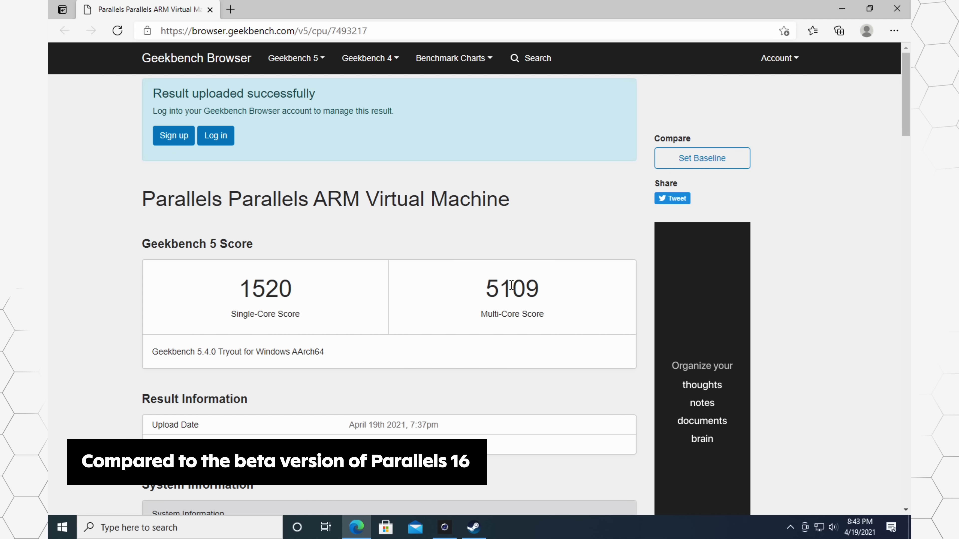
mouse_move(545, 291)
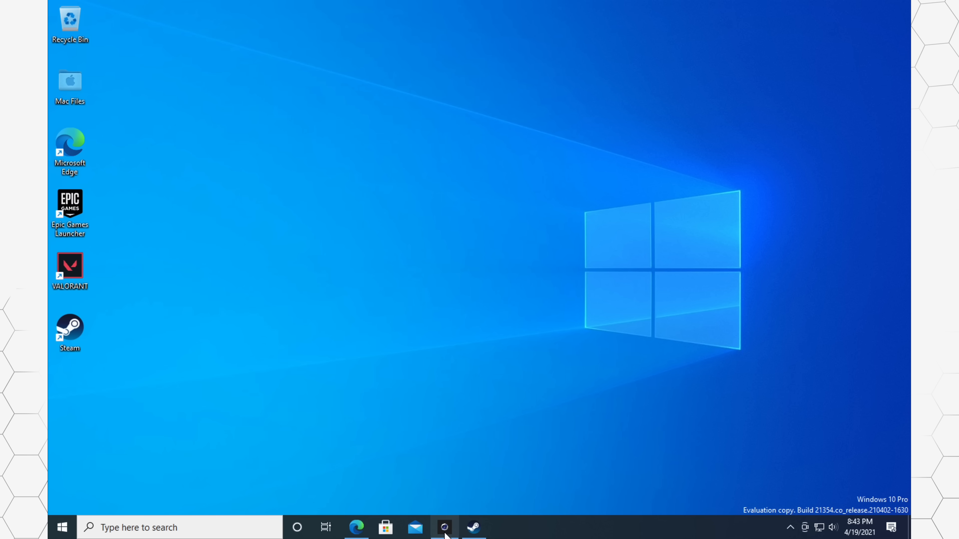
left_click(444, 528)
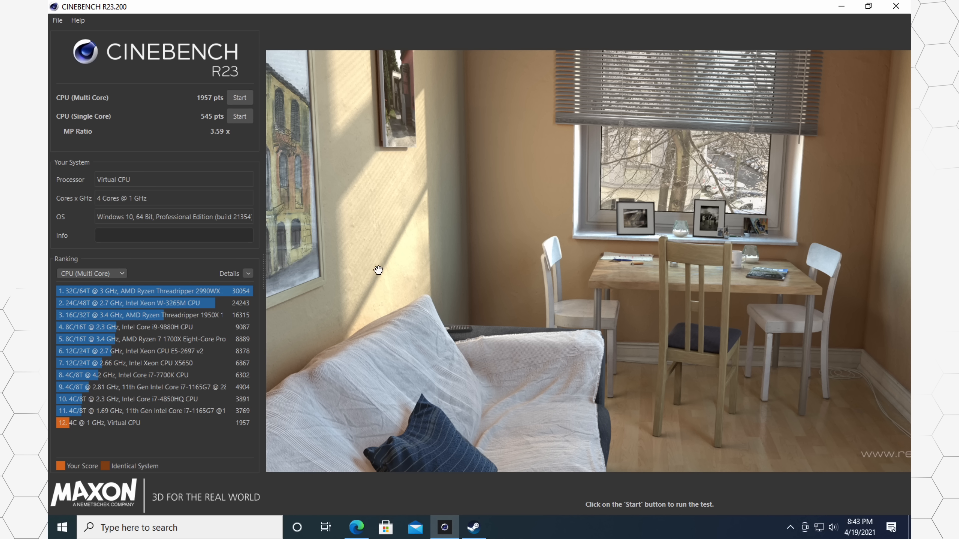
mouse_move(368, 270)
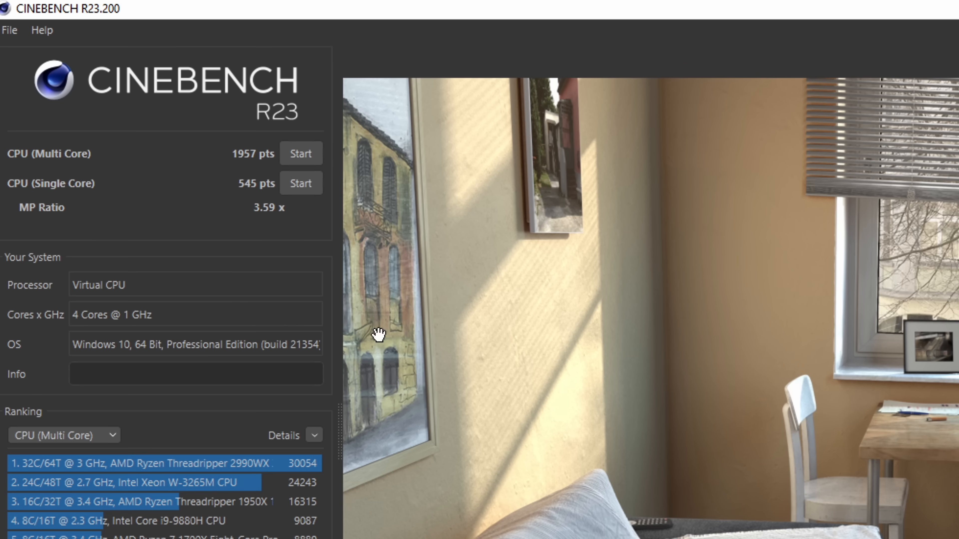
mouse_move(244, 191)
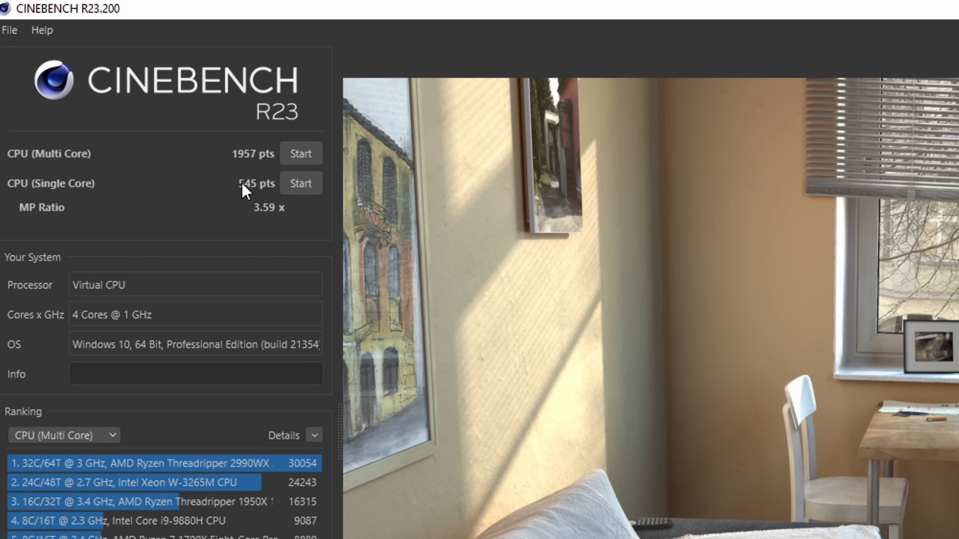
mouse_move(244, 161)
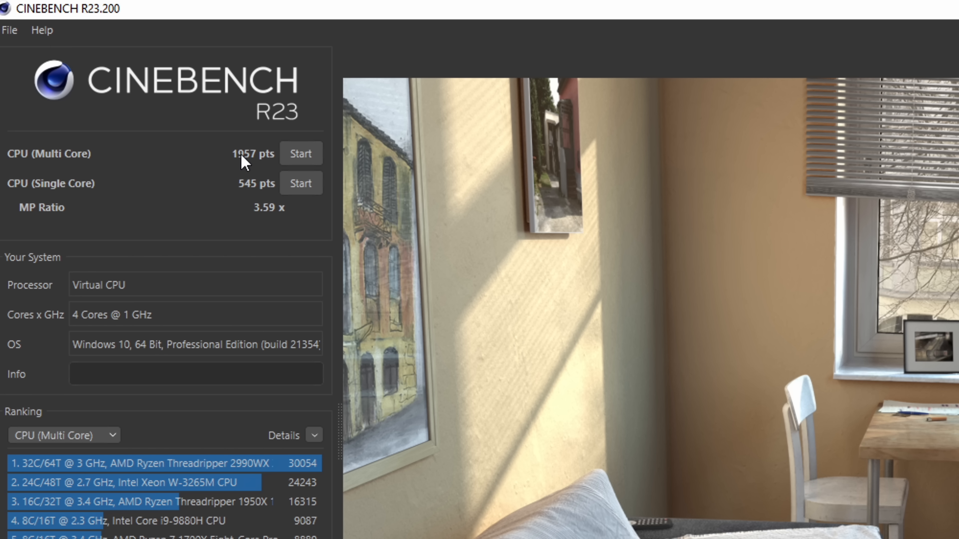
mouse_move(215, 166)
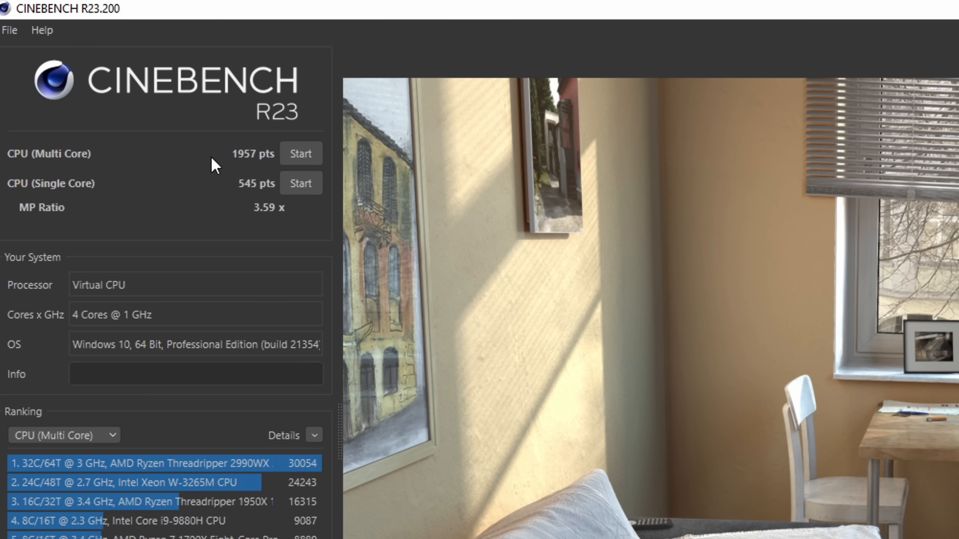
mouse_move(192, 276)
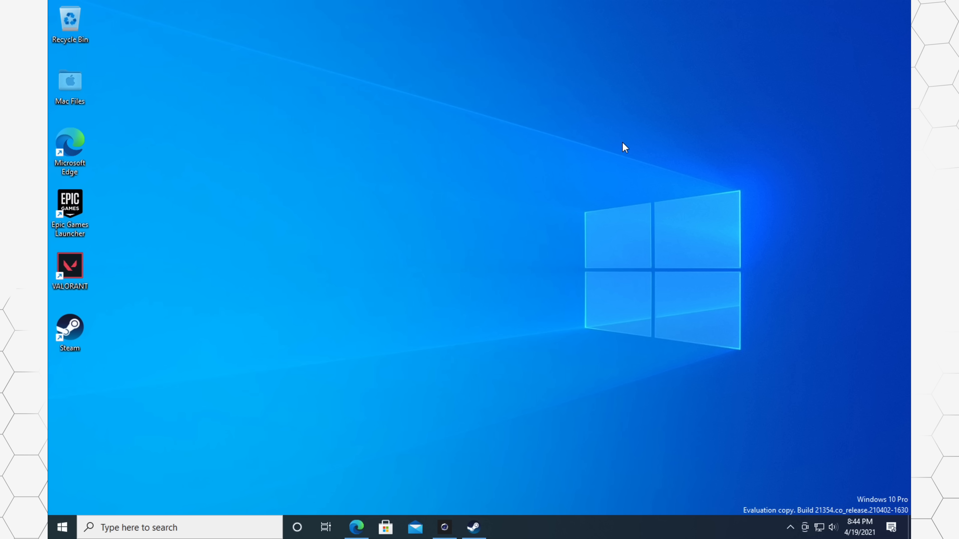
mouse_move(474, 527)
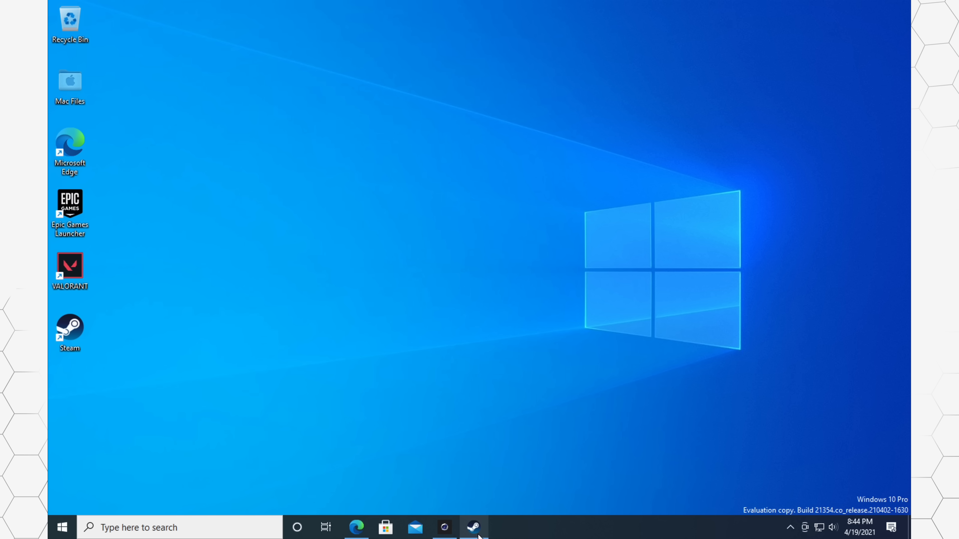
- Browse the Steam library's game list down to the Hitman titles
left_click(473, 528)
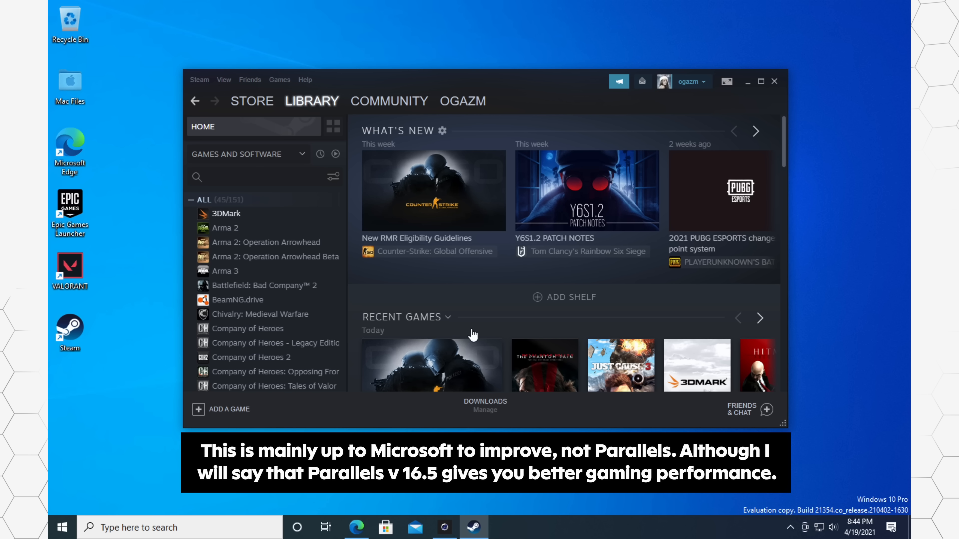
mouse_move(434, 190)
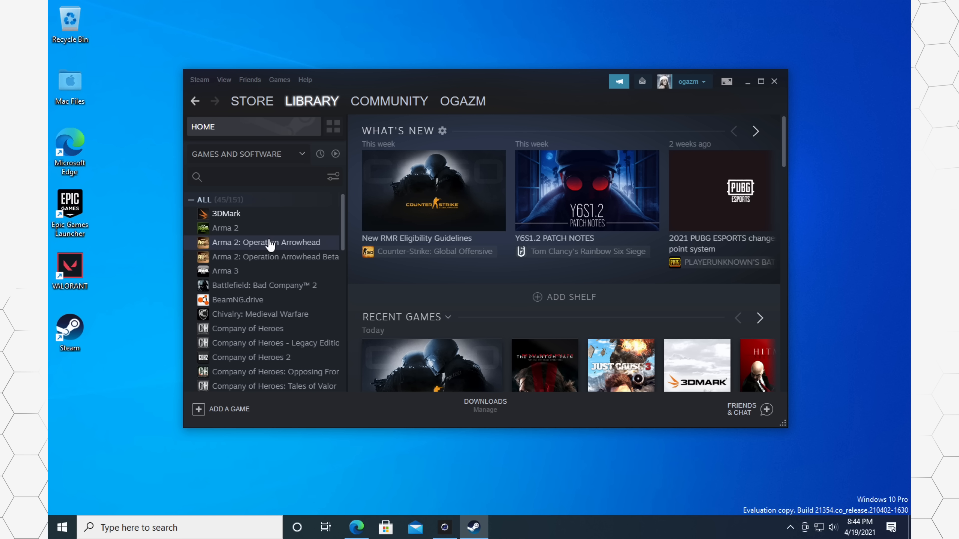
scroll("down", 3)
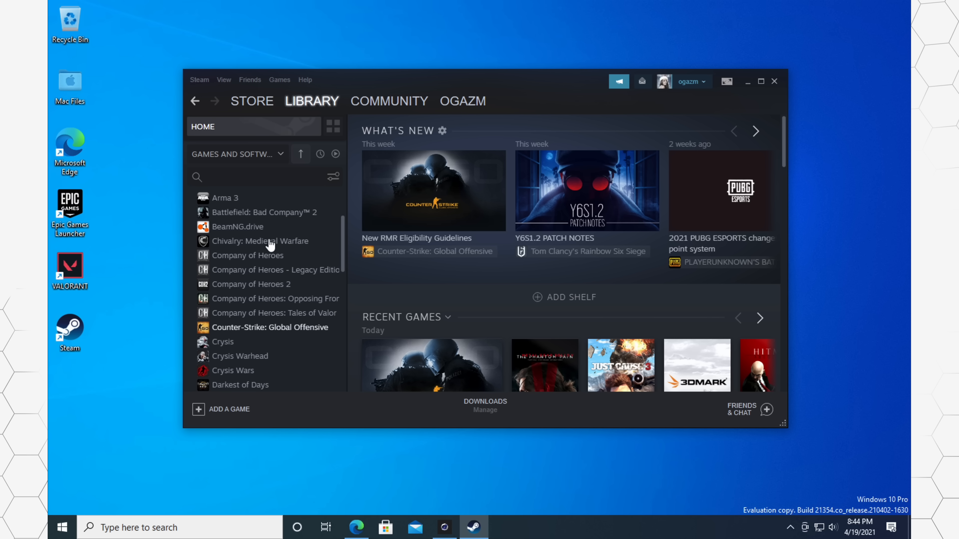
scroll("up", 3)
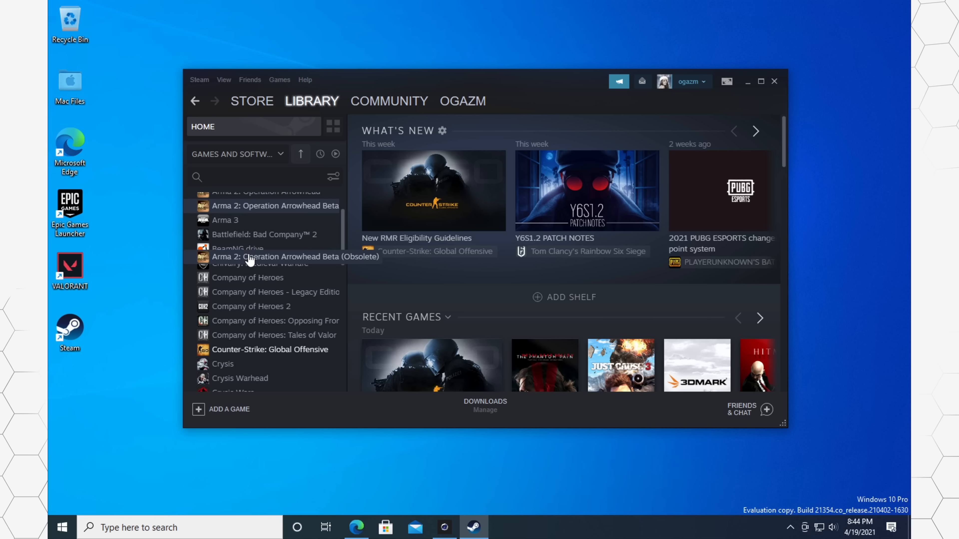
scroll("down", 3)
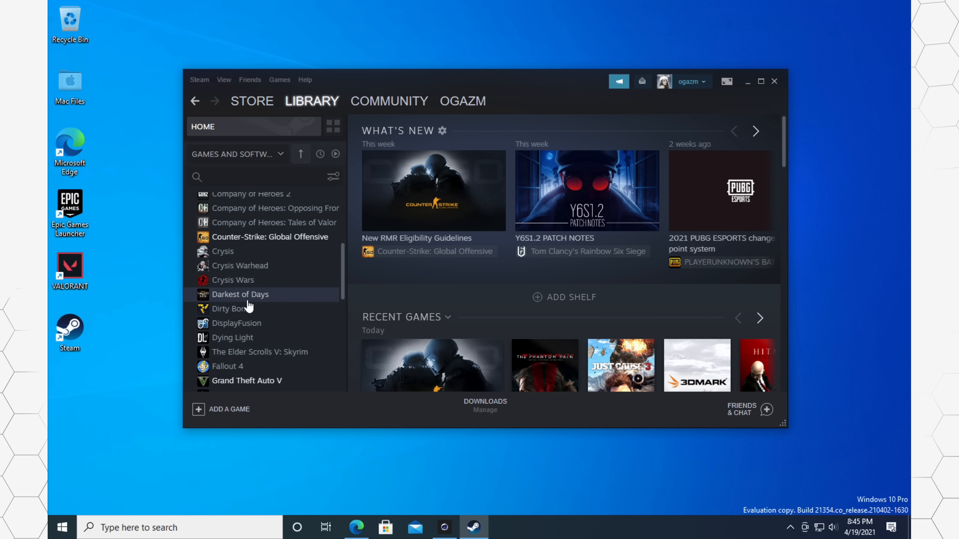
scroll("down", 3)
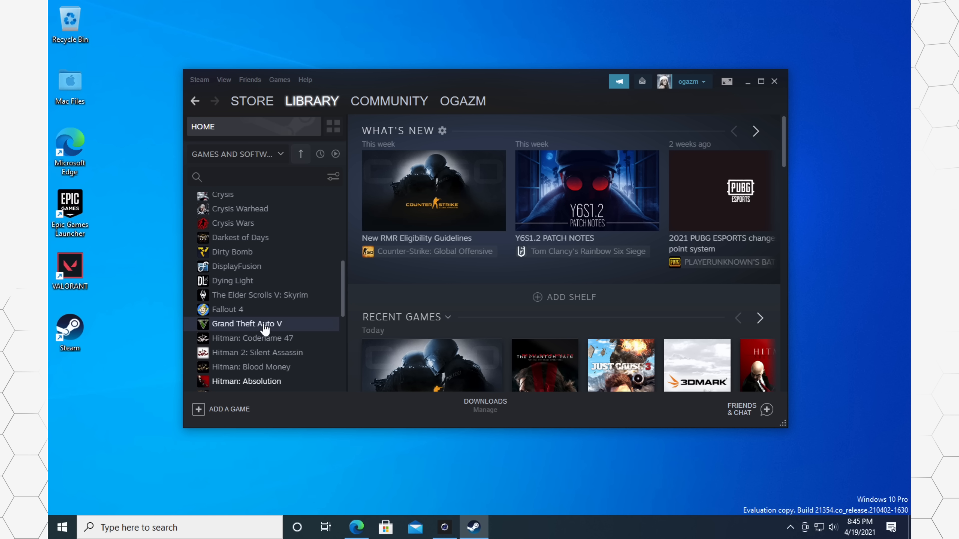
scroll("down", 3)
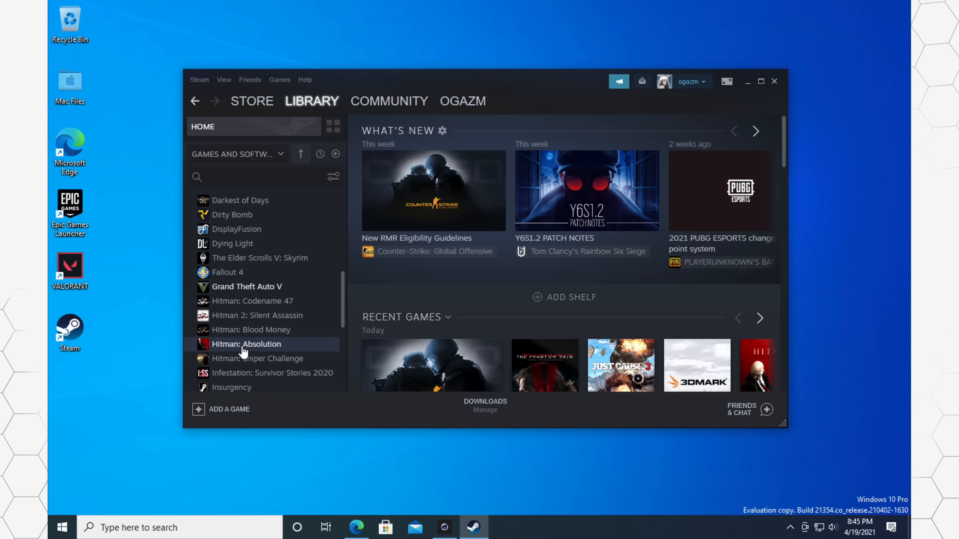